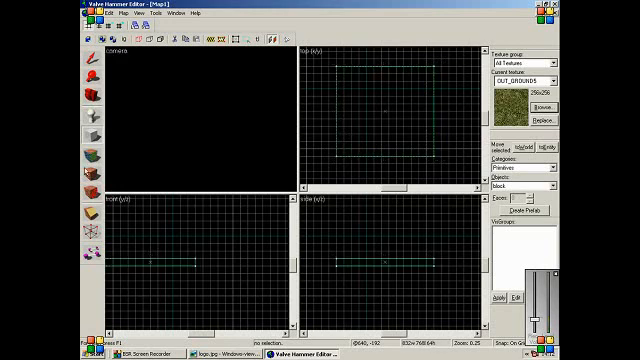
pyautogui.moveTo(198, 118)
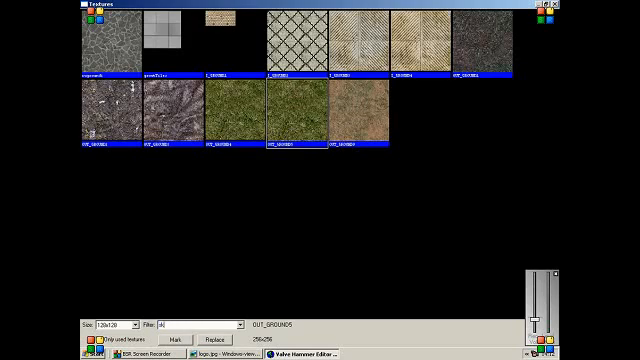
# - Filter the texture browser to 'sky' textures
pyautogui.write('sky')
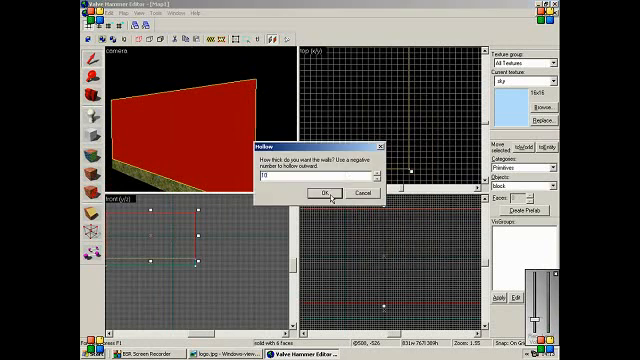
# - Confirm Make Hollow on the sky-textured brush with 10-unit walls
pyautogui.click(299, 192)
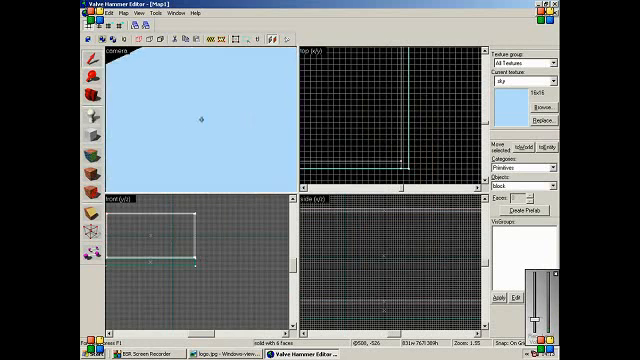